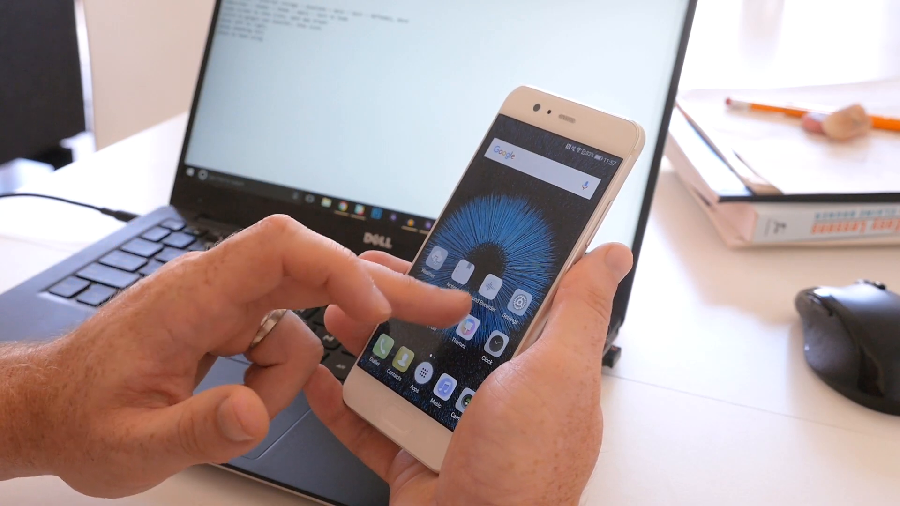
- Browse the home screens and app drawer showing bordered icons, then view the Bloom theme details
left_click(488, 287)
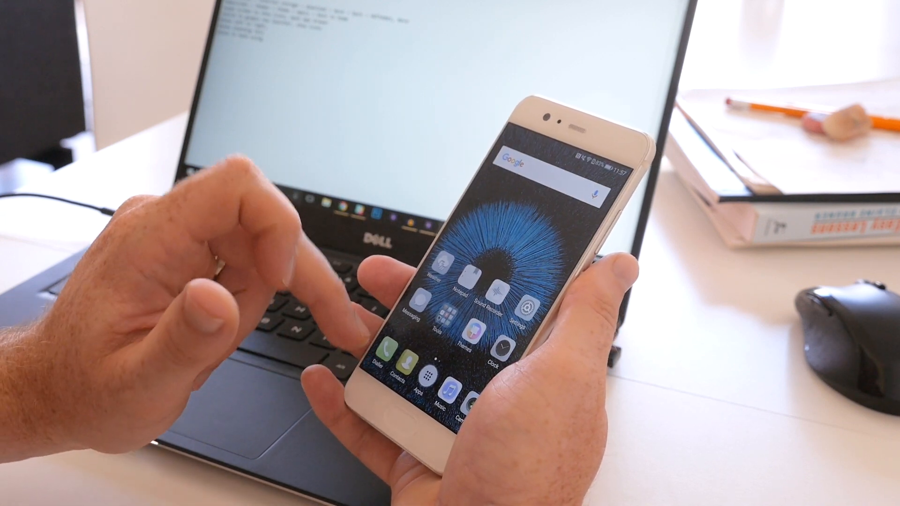
scroll("left", 3)
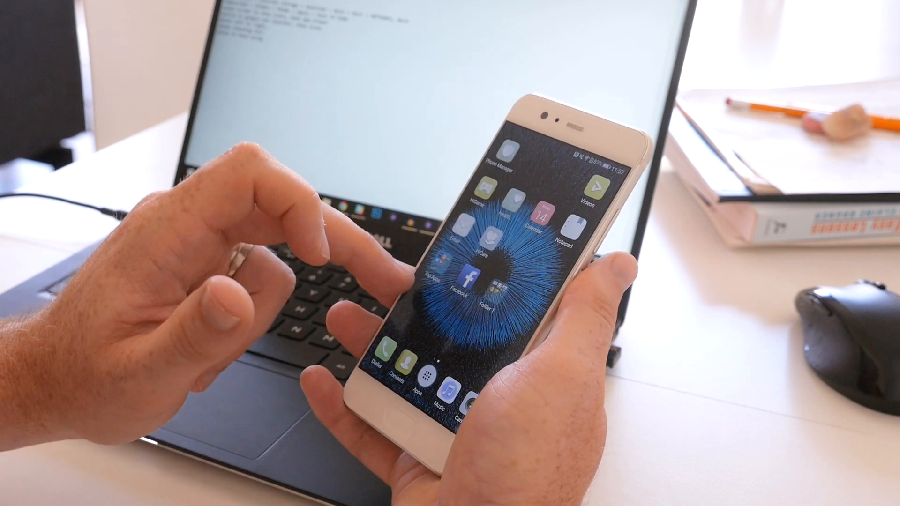
scroll("left", 3)
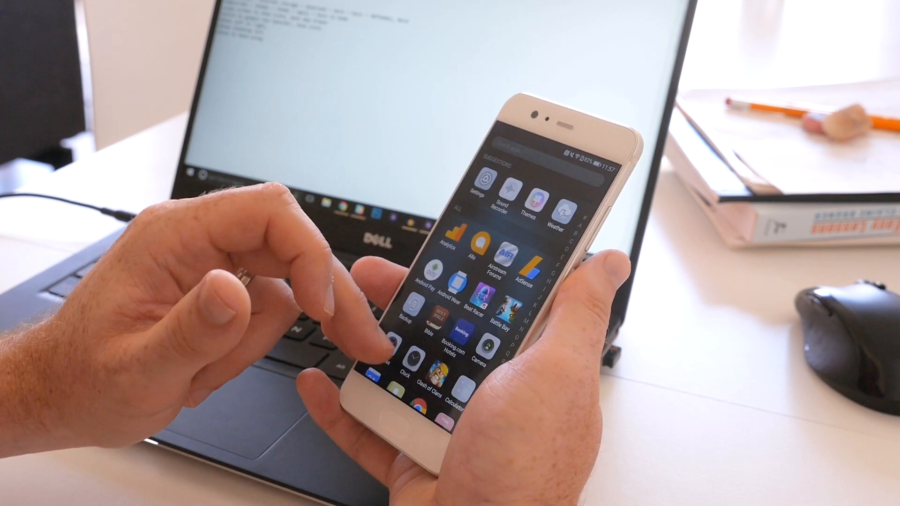
scroll("down", 3)
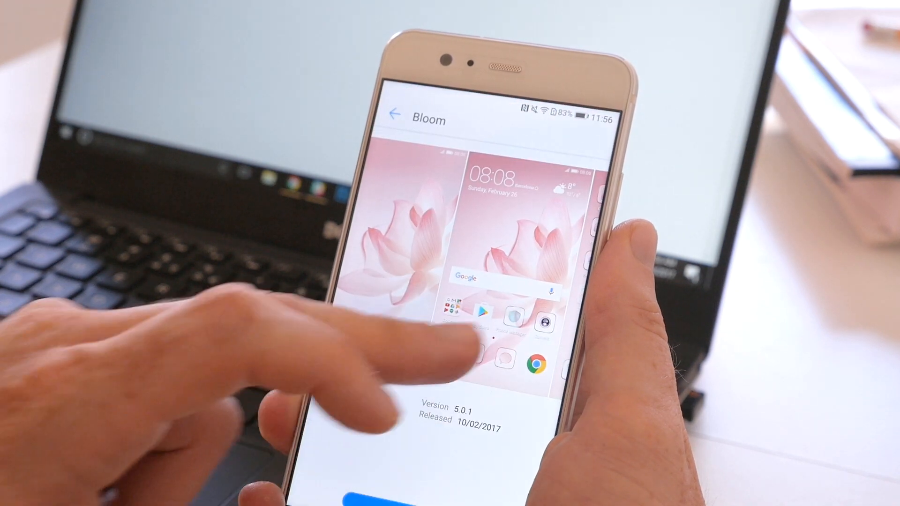
left_click(394, 113)
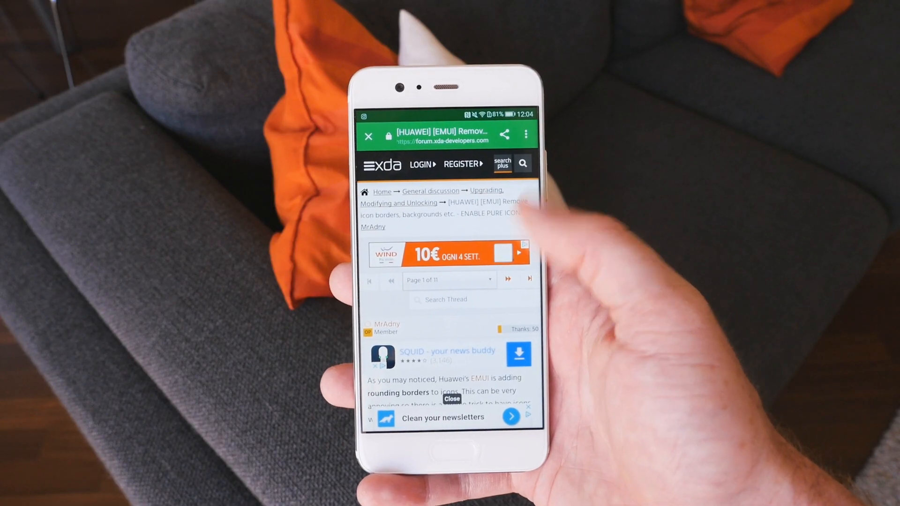
- Read through the XDA thread and download PureV3.2.hwt from its Google Drive link
scroll("down", 3)
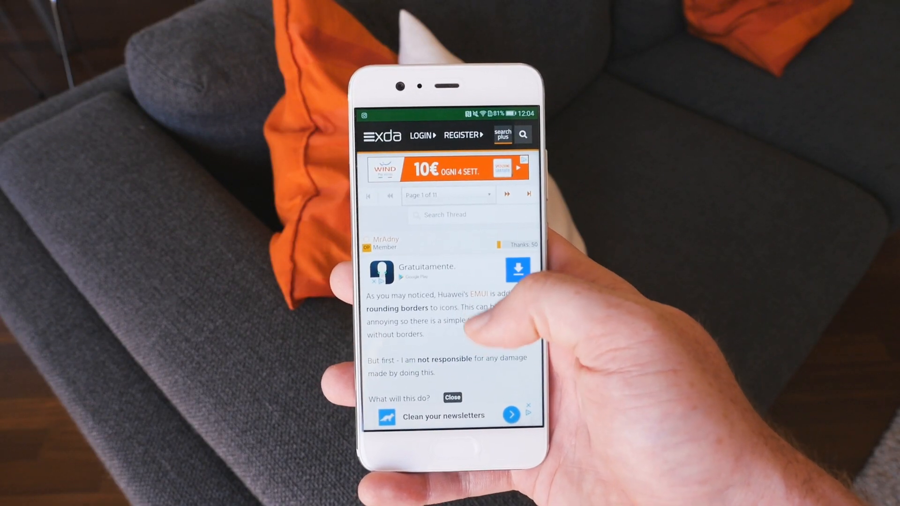
scroll("down", 3)
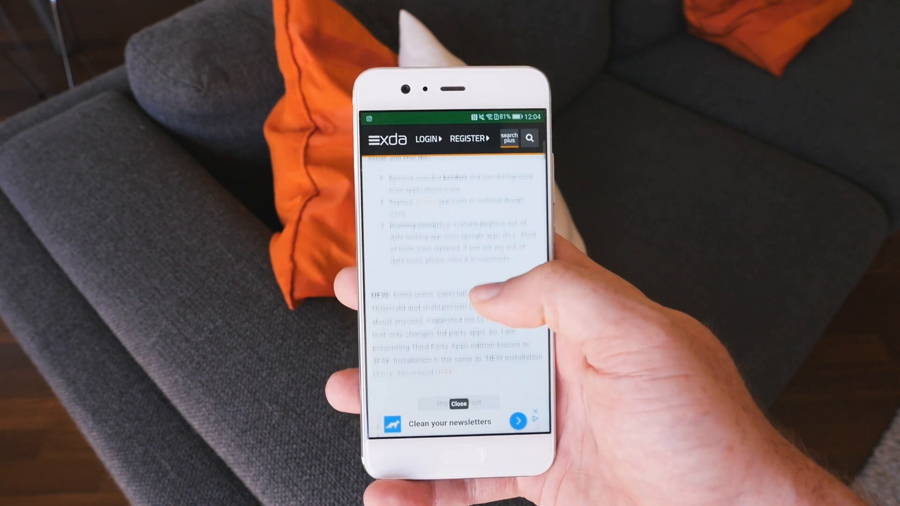
scroll("down", 3)
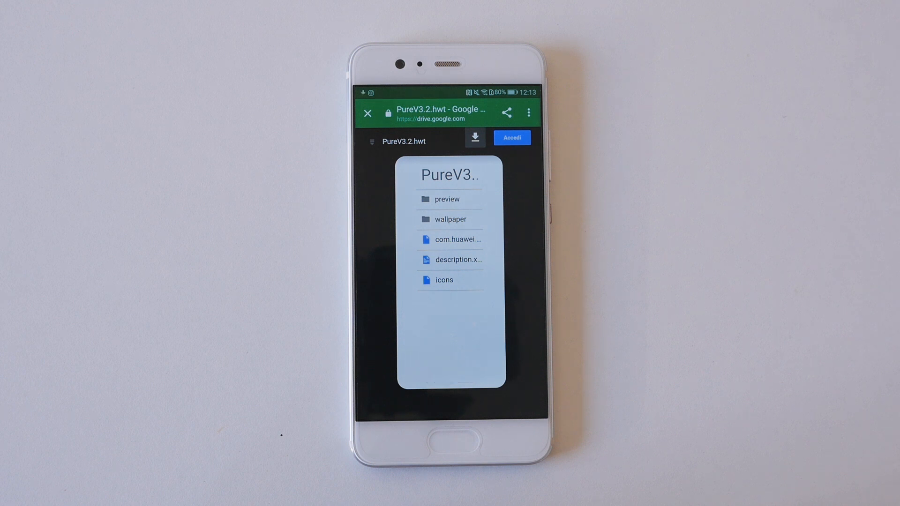
left_click(474, 136)
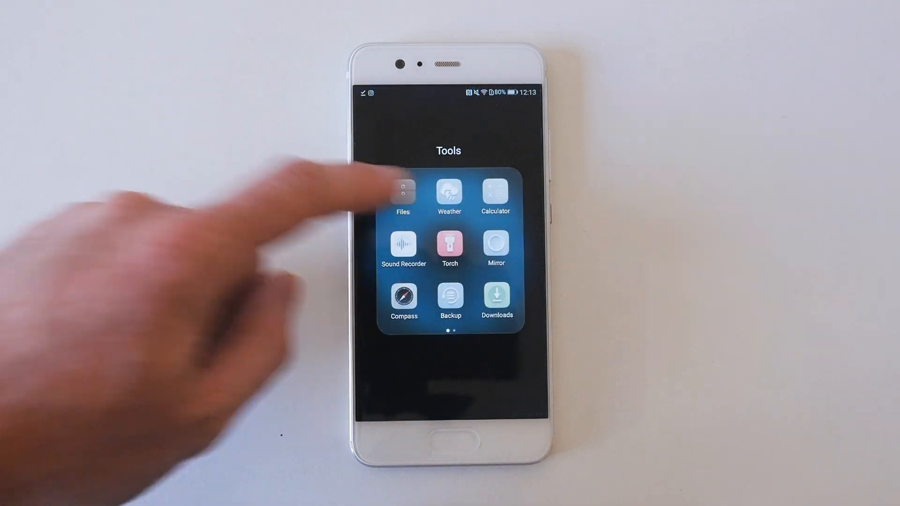
- Locate PureV3.2.hwt in Internal storage > Download and select it for moving
left_click(402, 193)
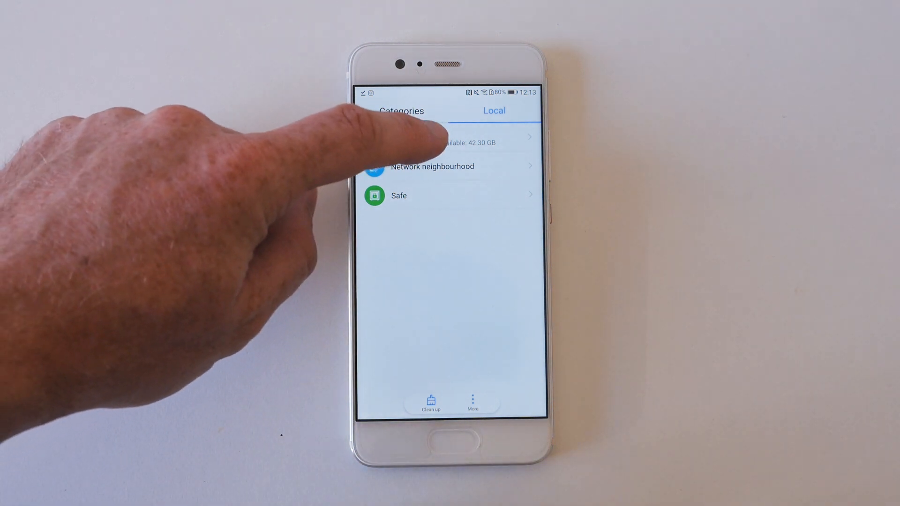
left_click(451, 141)
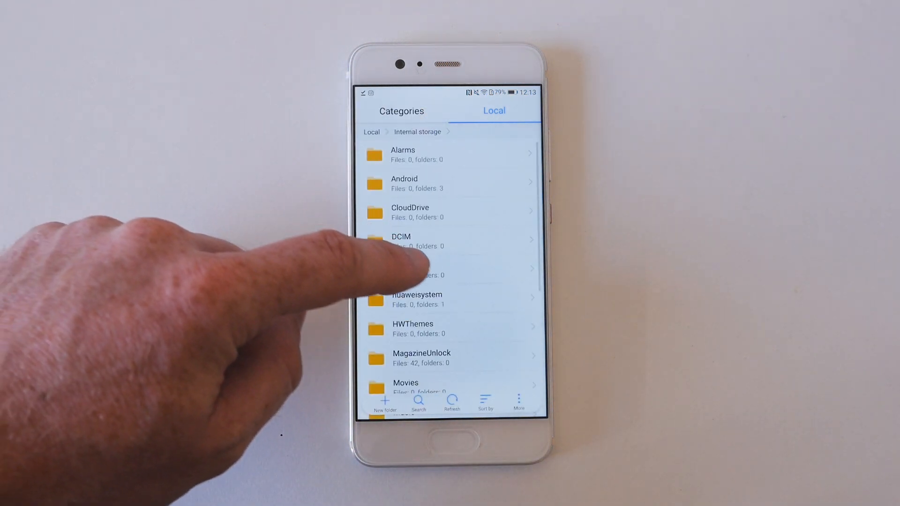
left_click(410, 264)
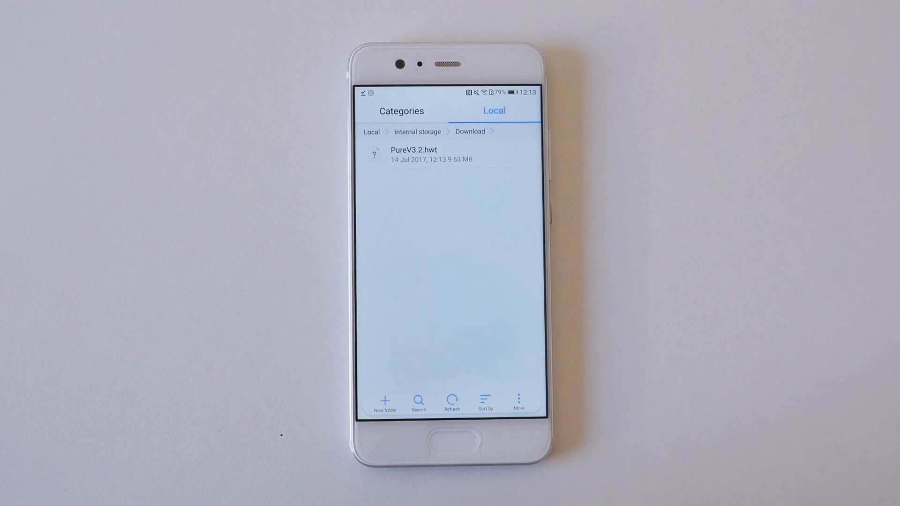
left_click(425, 157)
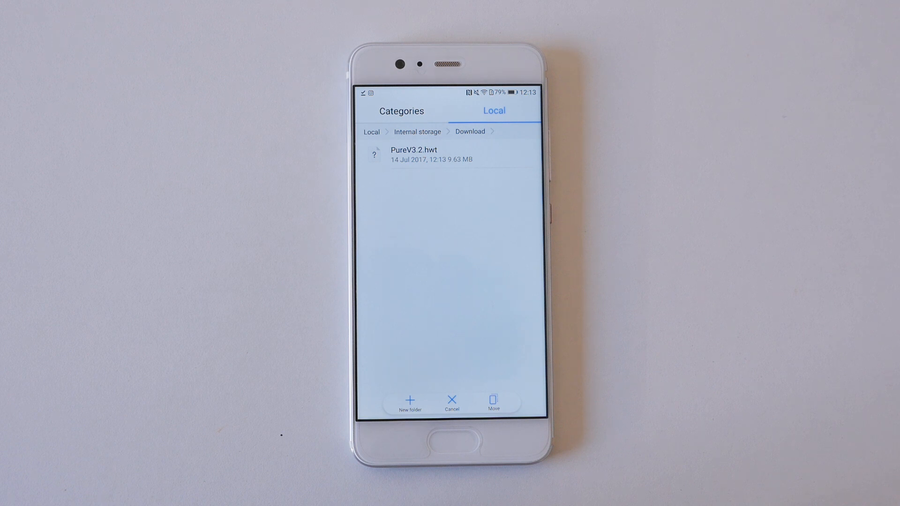
- Move PureV3.2.hwt into the HWThemes folder on internal storage
left_click(417, 131)
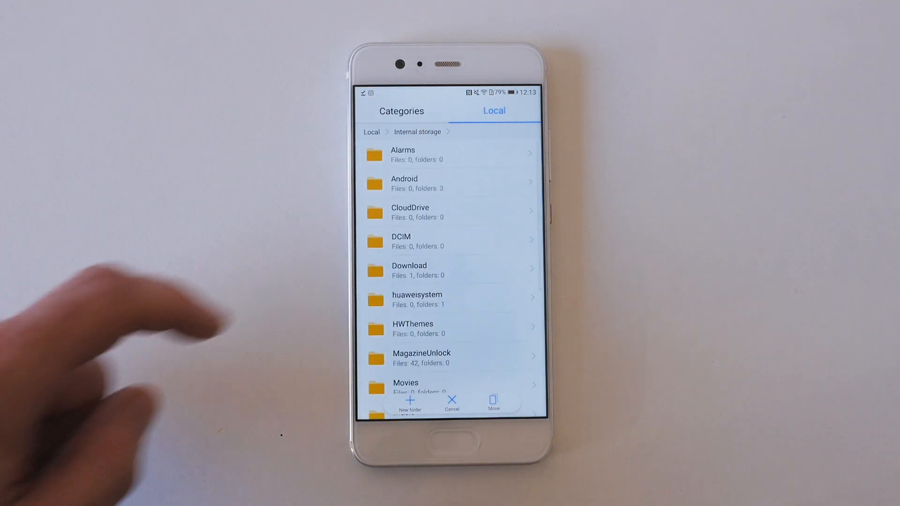
left_click(412, 328)
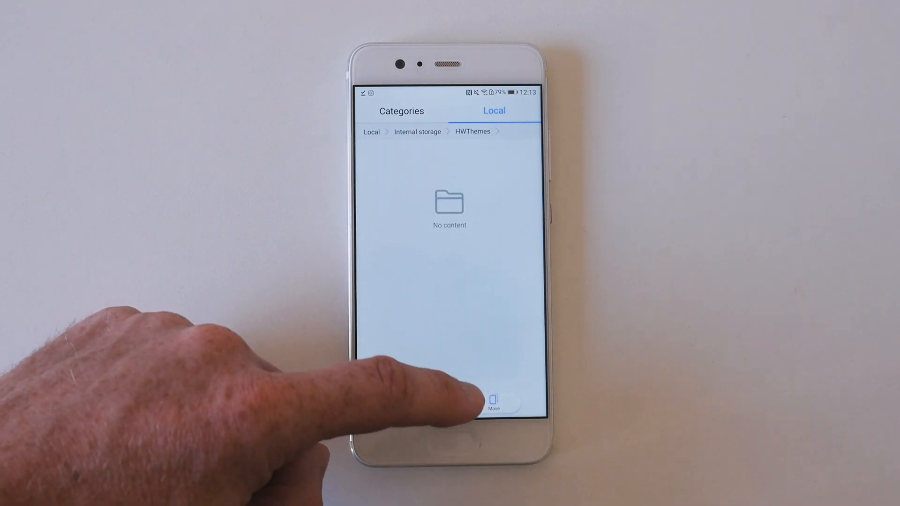
left_click(493, 402)
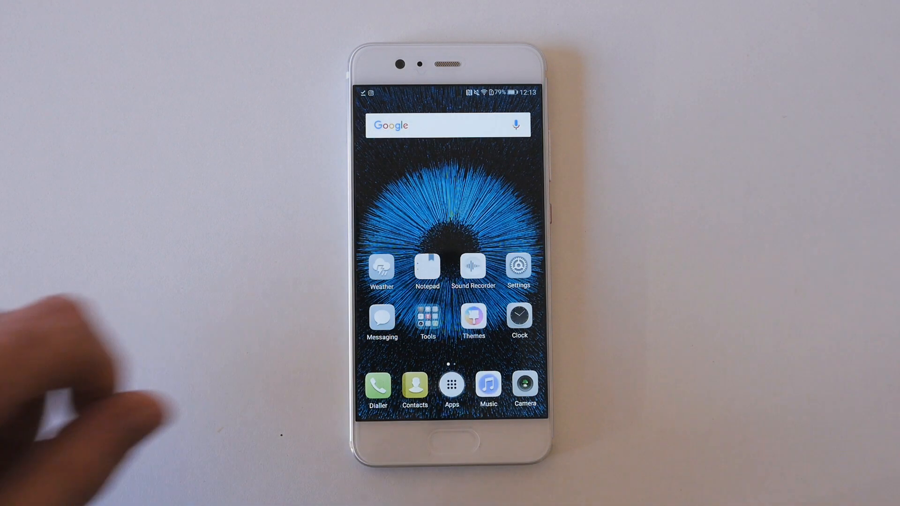
- Apply PureIconsV3.2 in Themes, keeping magazine unlock, so the home screen shows borderless icons
left_click(473, 318)
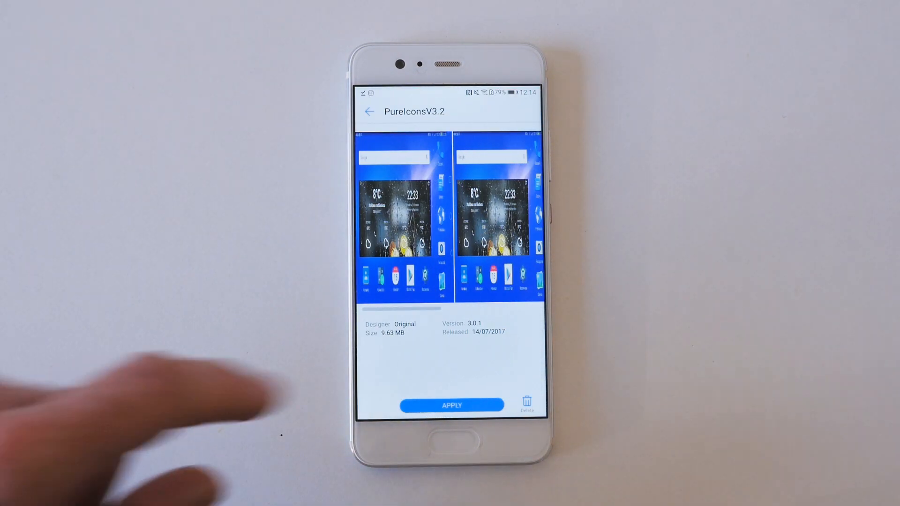
left_click(451, 405)
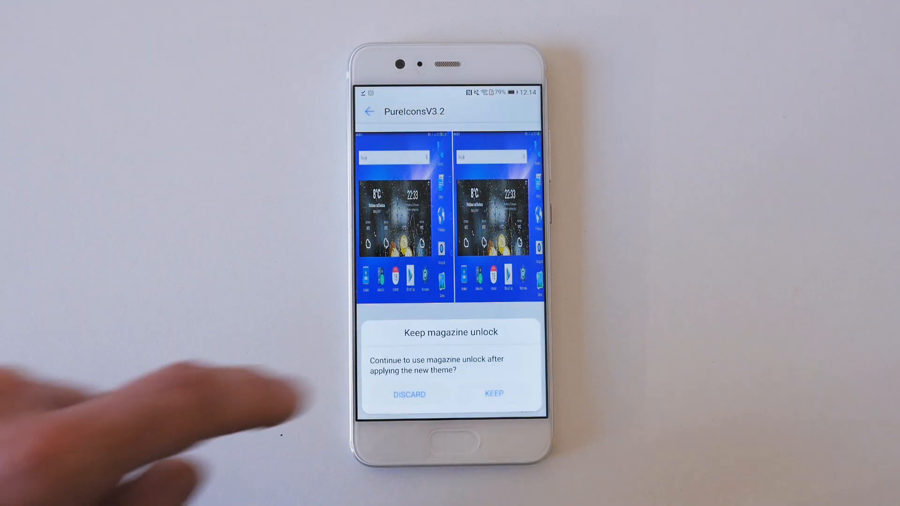
left_click(492, 393)
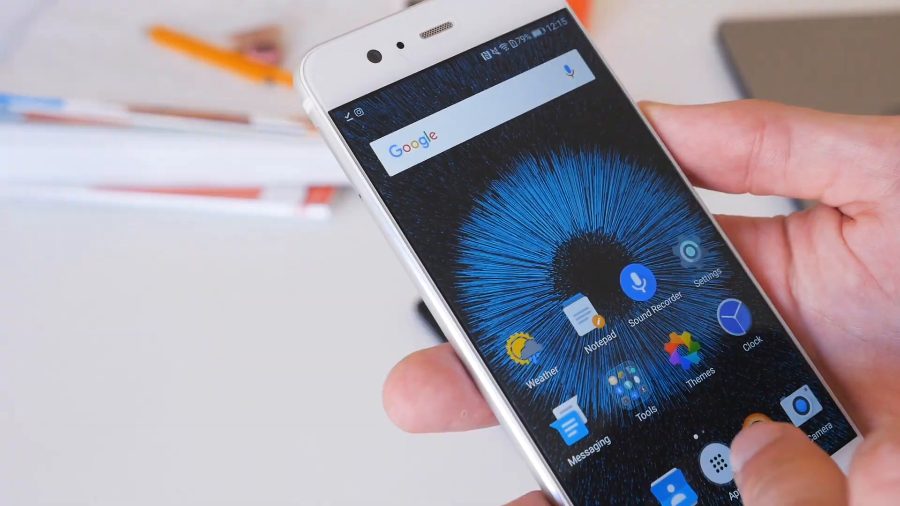
- Look through the app drawer to confirm all apps show the restyled icons
scroll("left", 3)
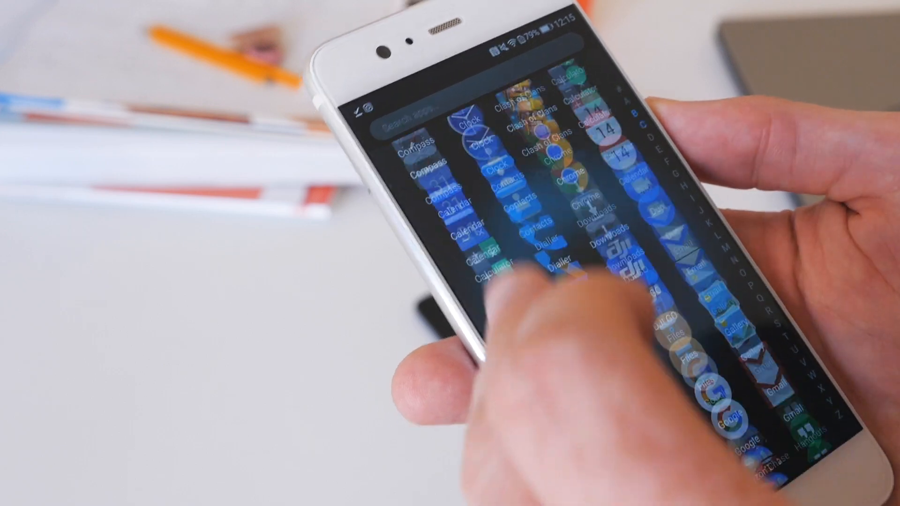
scroll("down", 3)
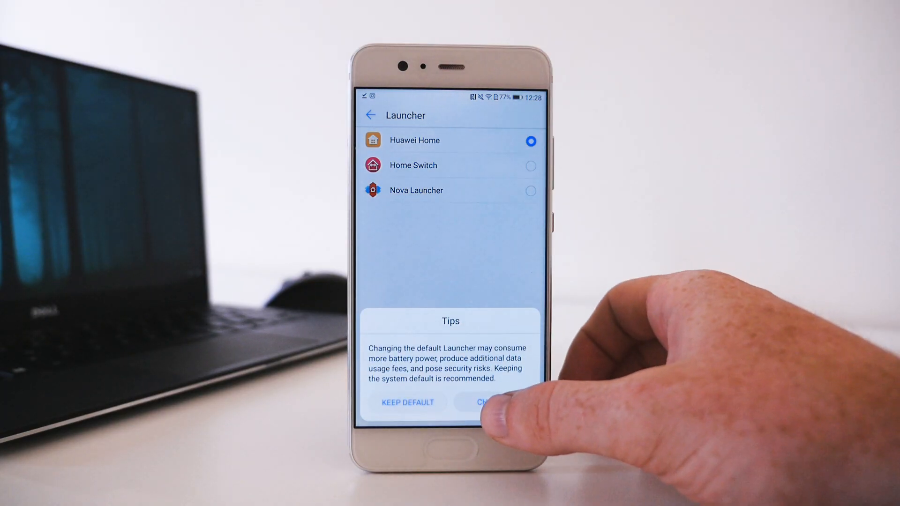
- Make Nova Launcher the default home and view its app drawer with the new icons
left_click(487, 402)
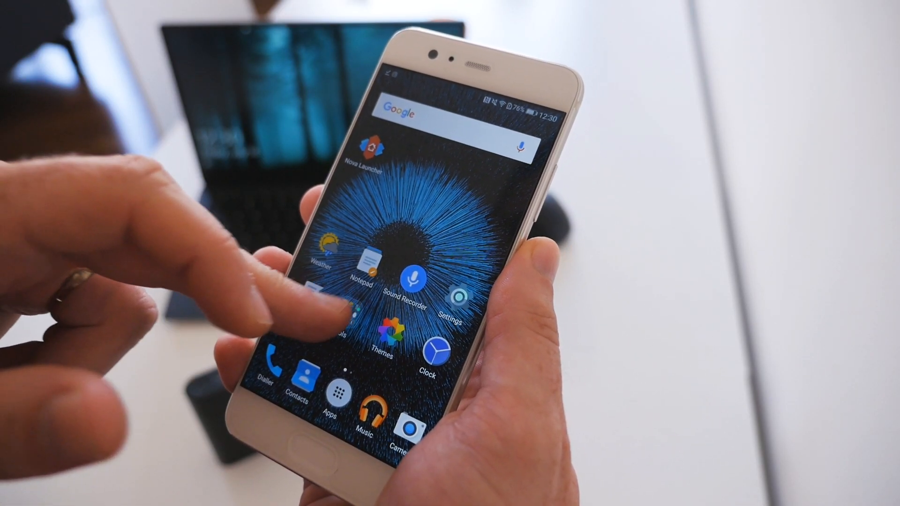
left_click(344, 321)
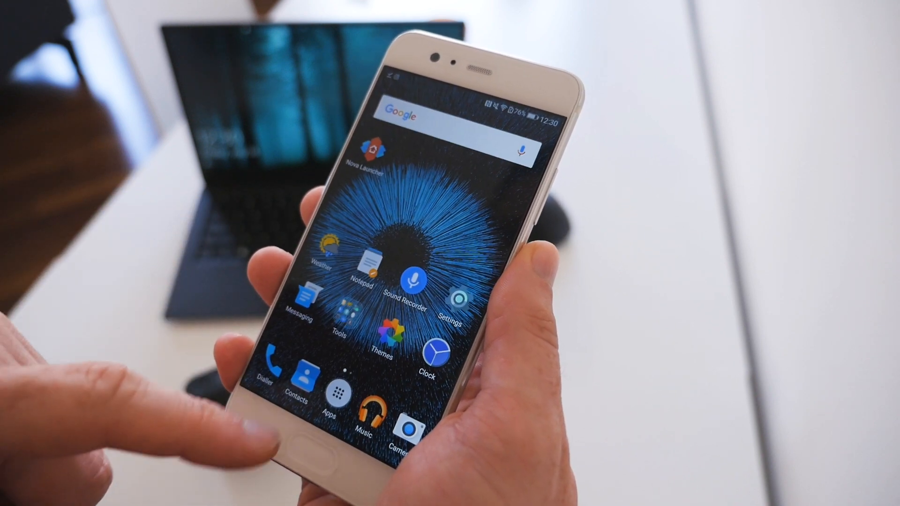
left_click(329, 392)
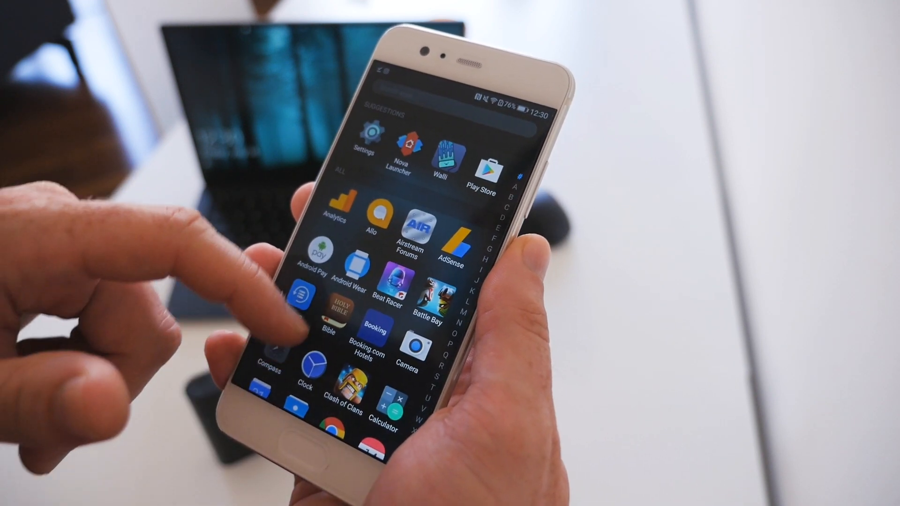